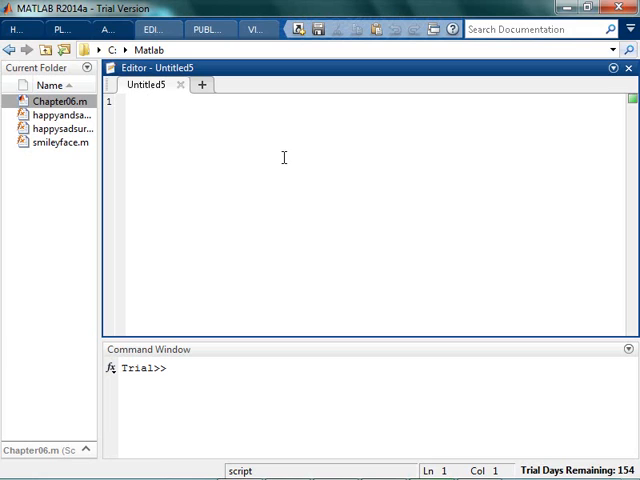
- Write a comment saying the function calculates the perimeter of a rectangle
{"action": "key", "text": "enter"}
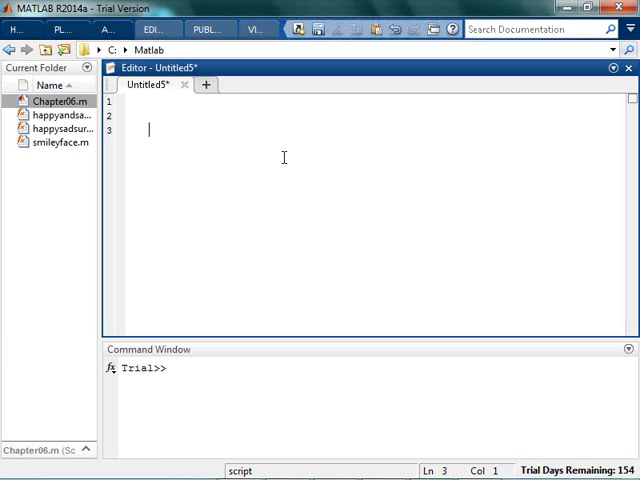
{"action": "type", "text": "%%"}
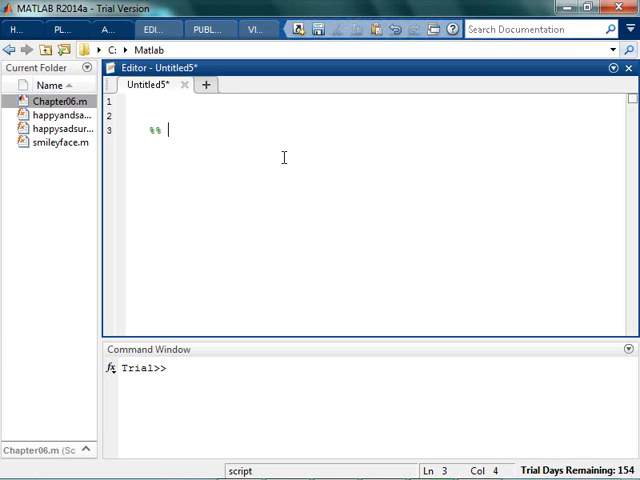
{"action": "type", "text": "calcul"}
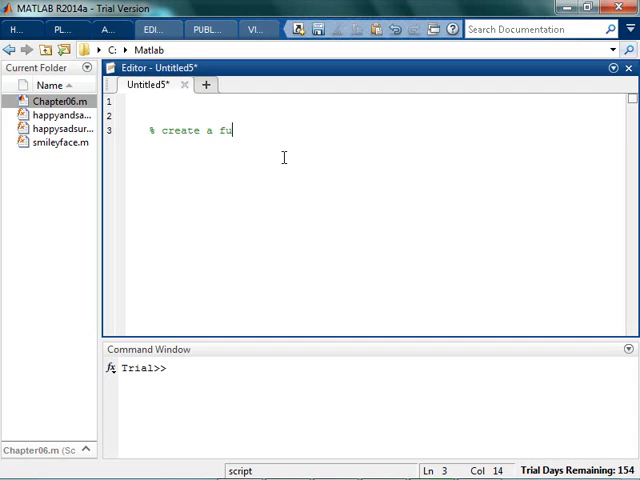
{"action": "type", "text": "nction that calculate"}
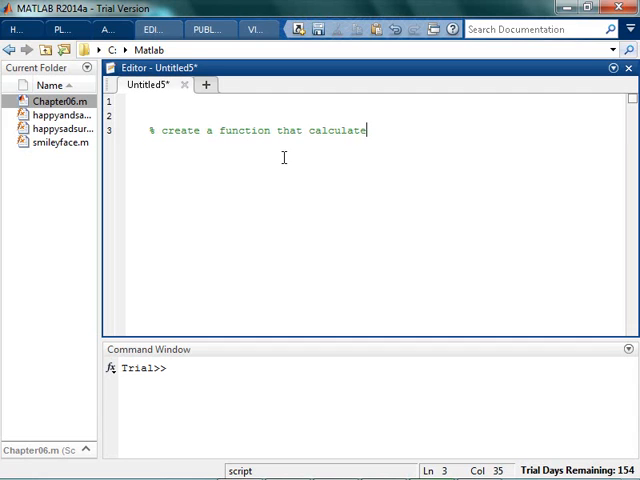
{"action": "type", "text": "s perimeter of a"}
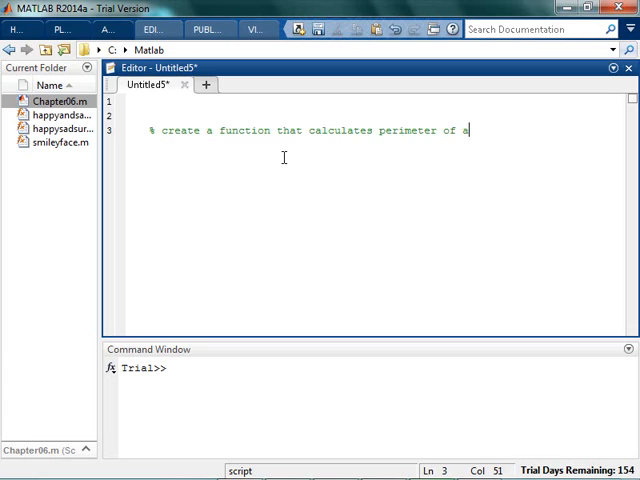
{"action": "type", "text": "recta"}
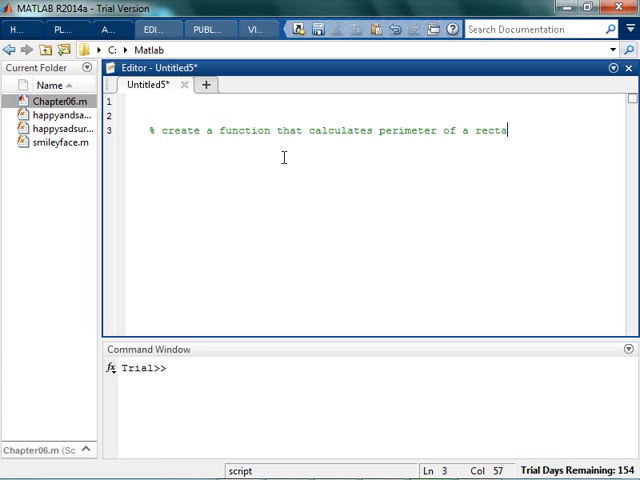
{"action": "type", "text": "ngle"}
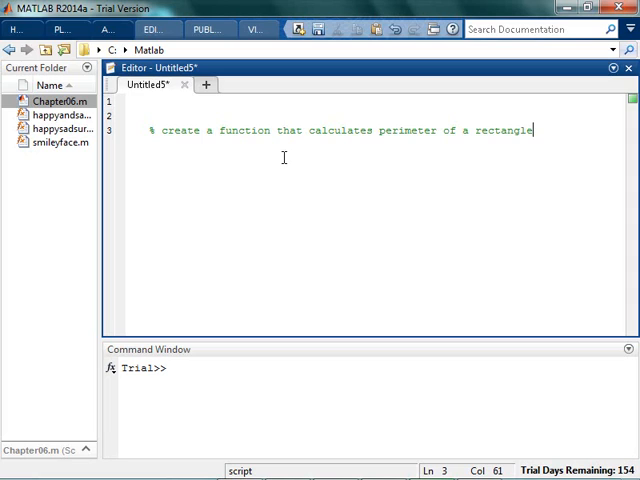
{"action": "key", "text": "enter"}
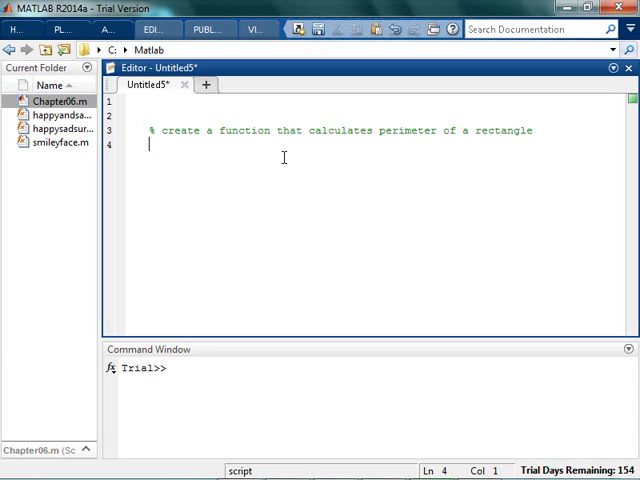
- Add comment lines for the two inputs, length and width, and begin 'one output:'
{"action": "type", "text": "%"}
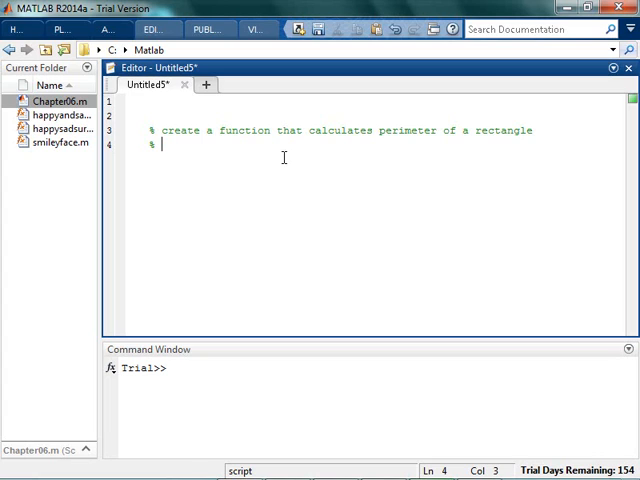
{"action": "type", "text": "two in"}
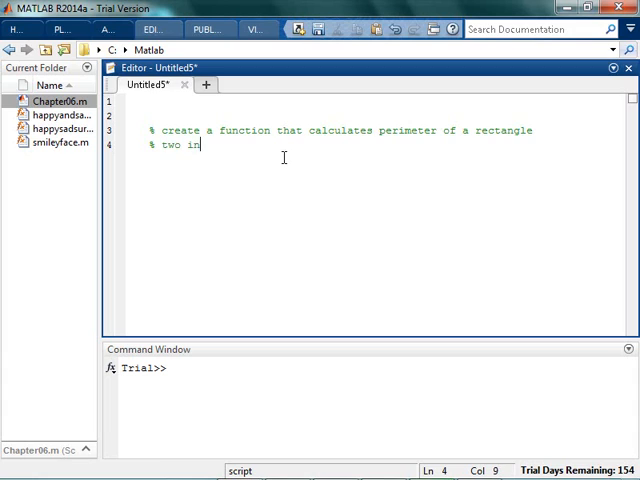
{"action": "type", "text": "puts:  len"}
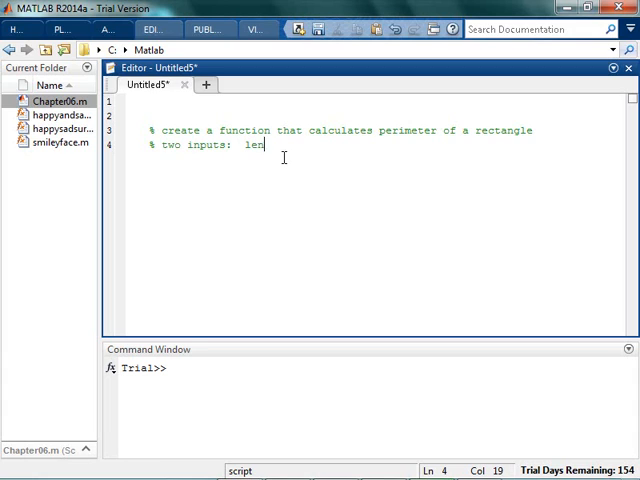
{"action": "type", "text": "gth and wide"}
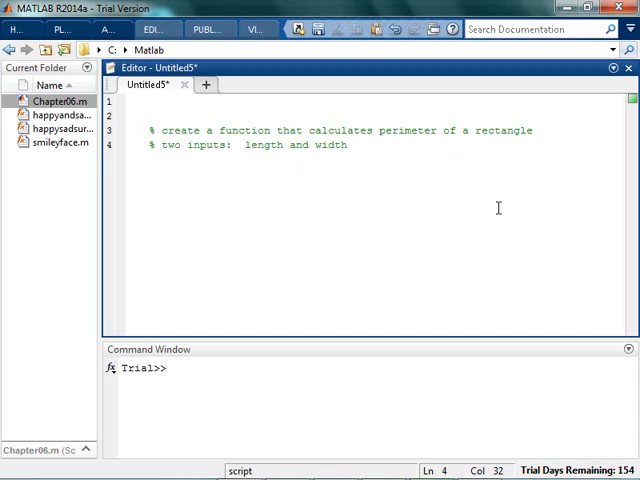
{"action": "key", "text": "enter"}
{"action": "type", "text": "%"}
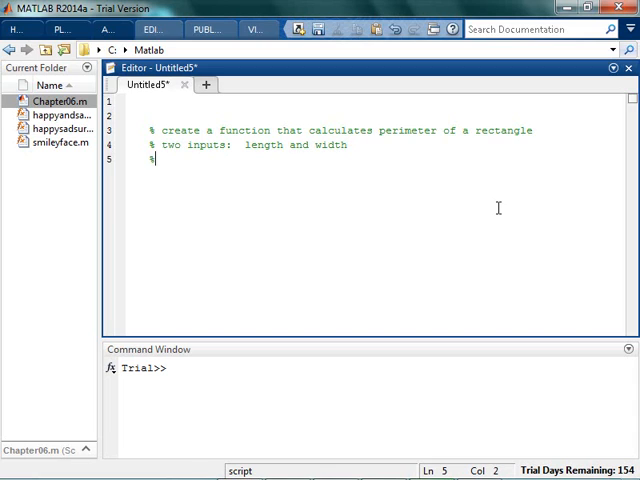
{"action": "type", "text": "one output:"}
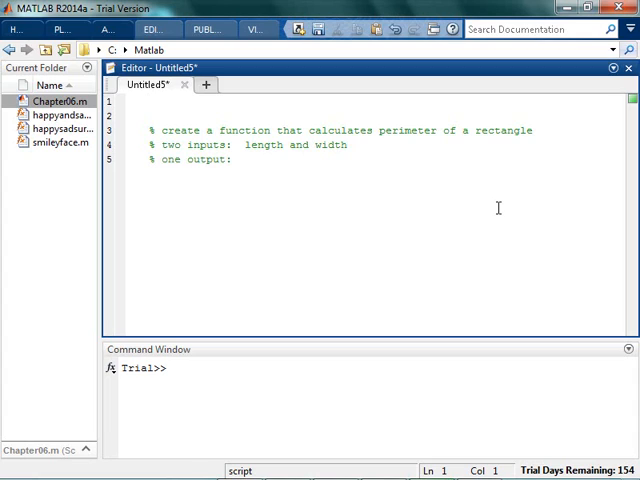
- Write the header 'function perimeter = rectanglePerimeter(length, width)'
{"action": "type", "text": "function"}
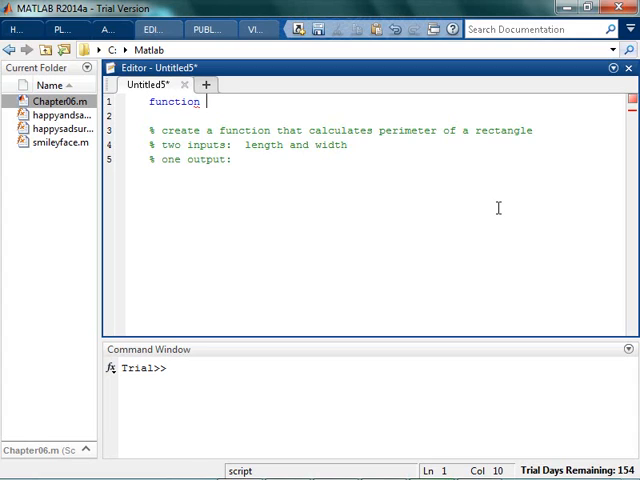
{"action": "type", "text": "per"}
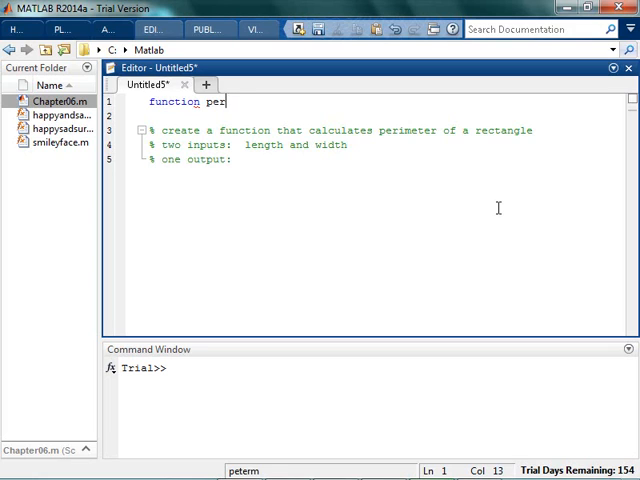
{"action": "type", "text": "imeter ="}
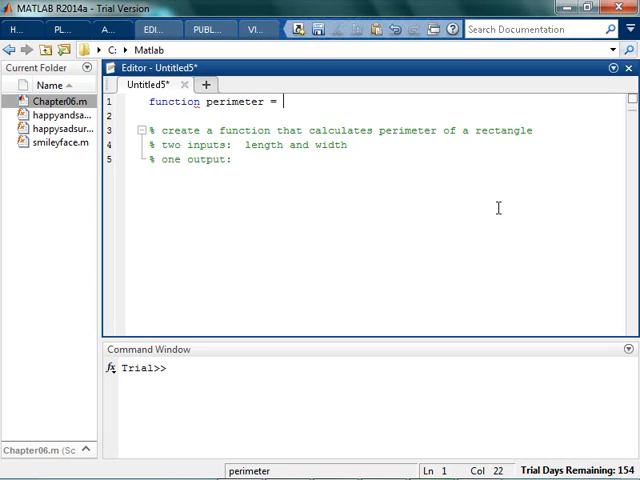
{"action": "type", "text": "perimeter ("}
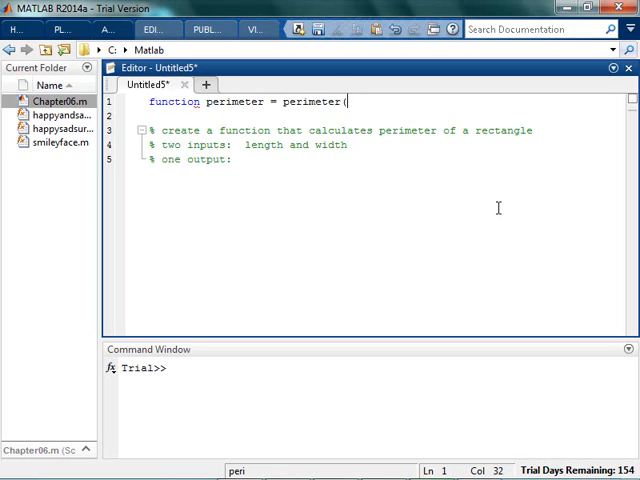
{"action": "type", "text": "length, w"}
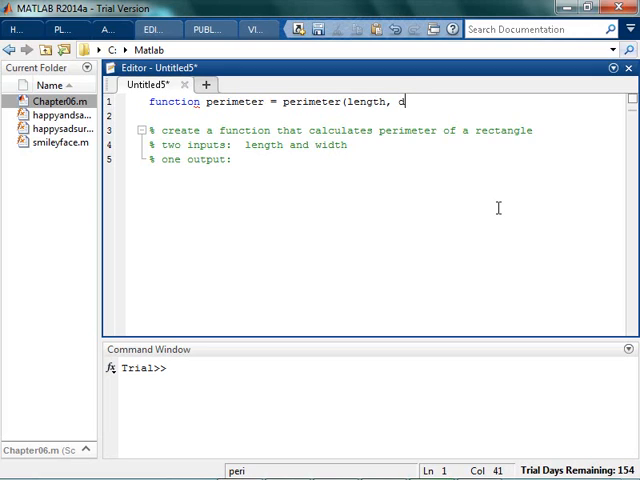
{"action": "type", "text": "width)"}
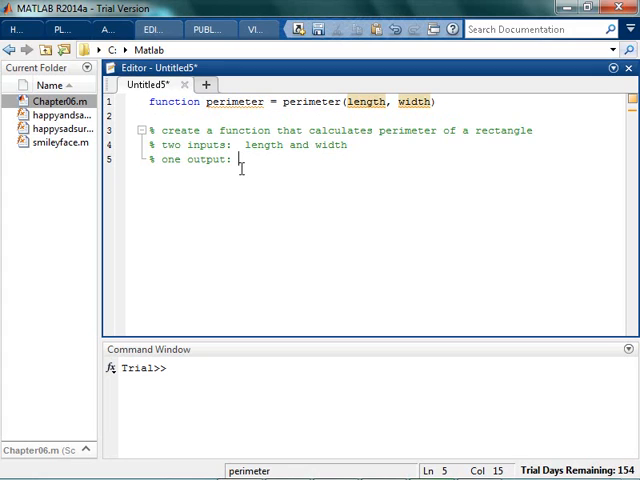
- Complete the output comment as 'one output: perimeter' and add space below
{"action": "double_click", "coordinate": [233, 101]}
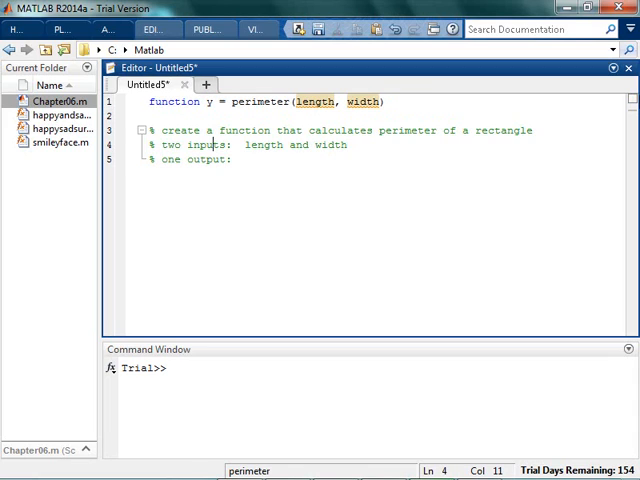
{"action": "type", "text": "y"}
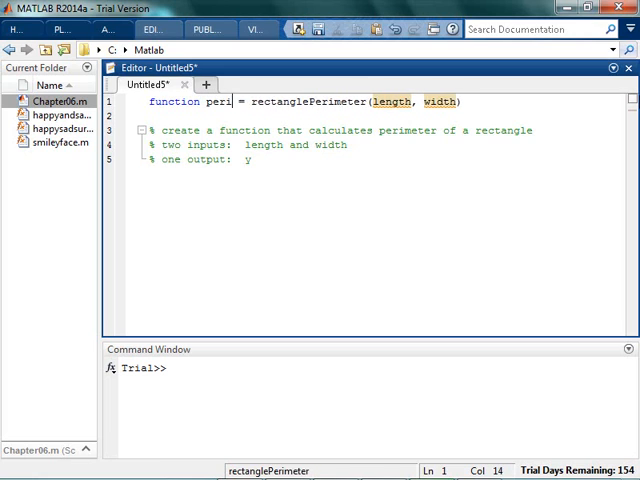
{"action": "type", "text": "meter"}
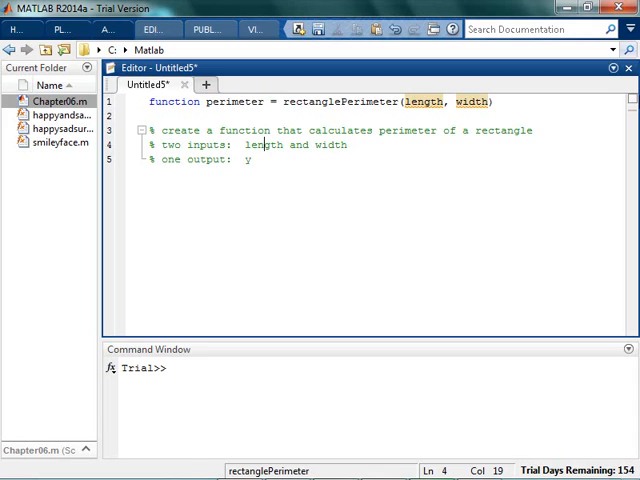
{"action": "type", "text": "perimeter"}
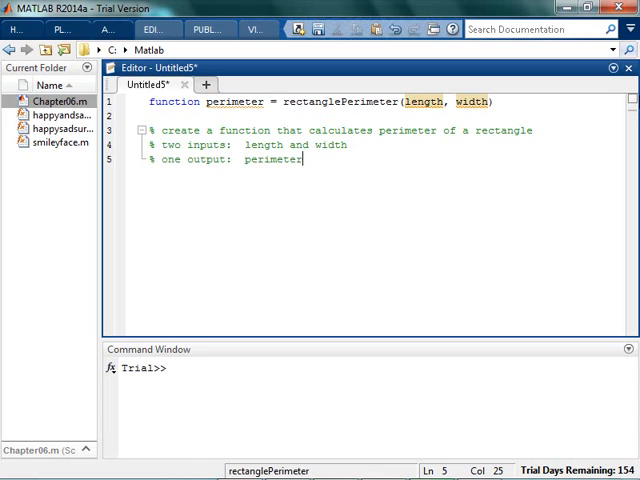
{"action": "key", "text": "enter"}
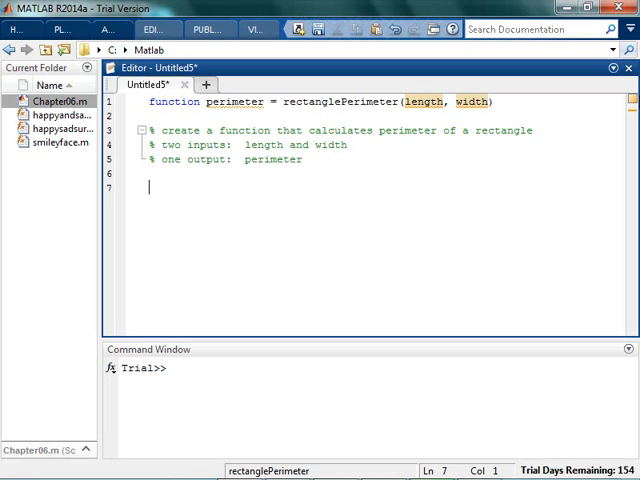
- Type the body line perimeter = 2*length + 2*width
{"action": "type", "text": "perimeter"}
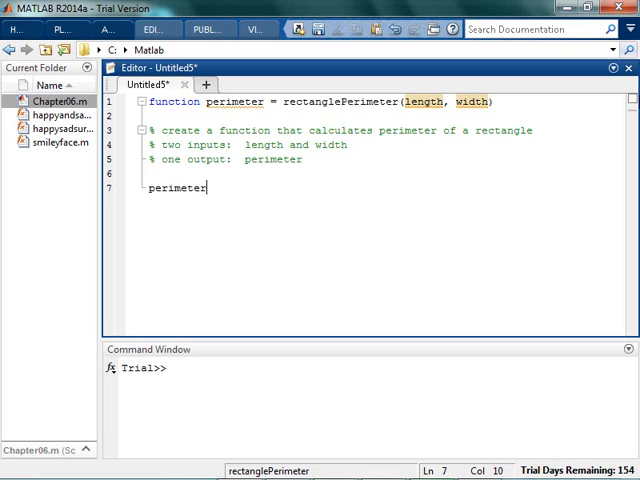
{"action": "type", "text": "= 2*length +"}
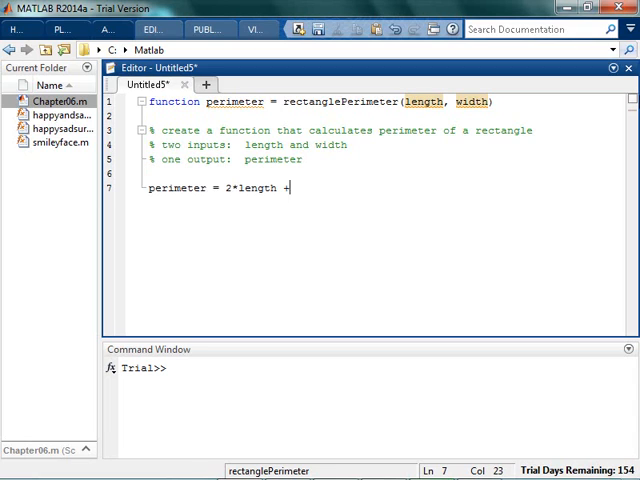
{"action": "type", "text": "2*wide"}
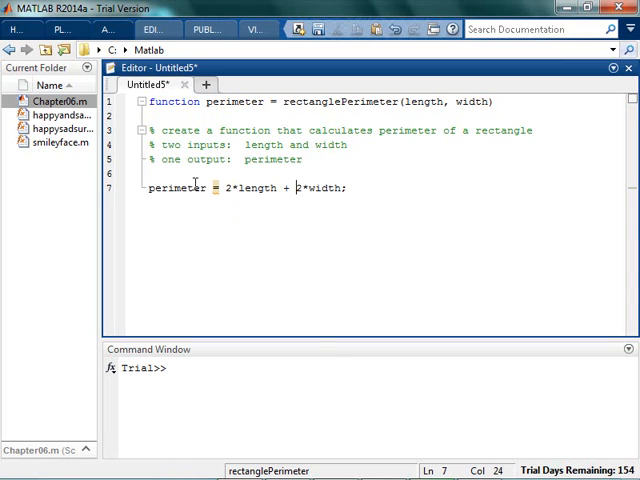
- Retype the output variable name in the formula line
{"action": "double_click", "coordinate": [178, 187]}
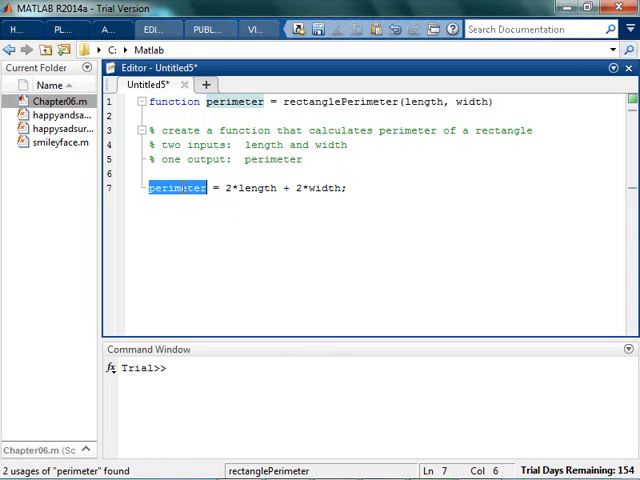
{"action": "left_click", "coordinate": [346, 188]}
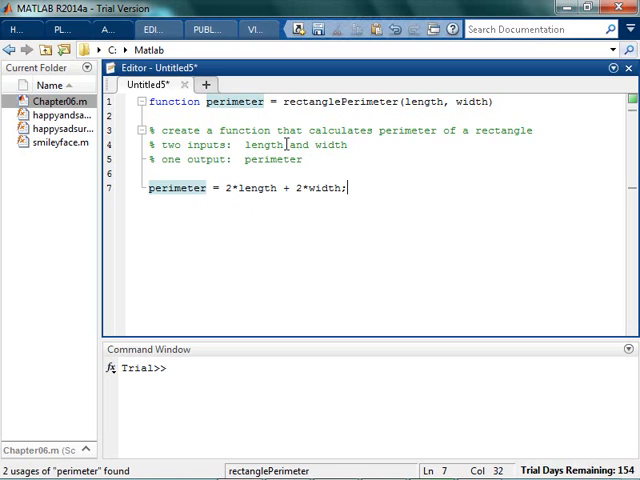
{"action": "left_click", "coordinate": [205, 188]}
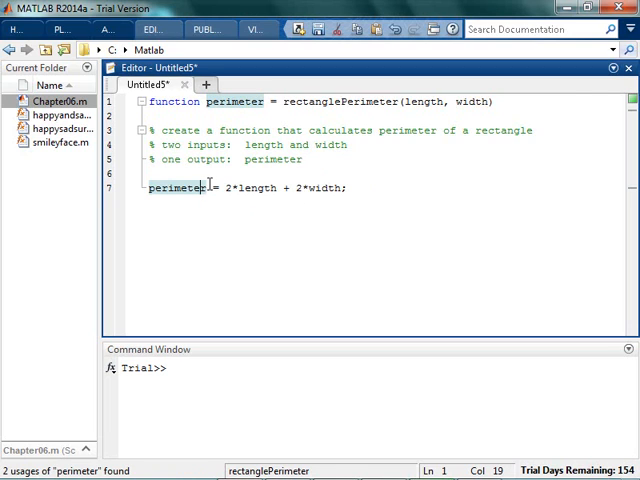
{"action": "double_click", "coordinate": [177, 188]}
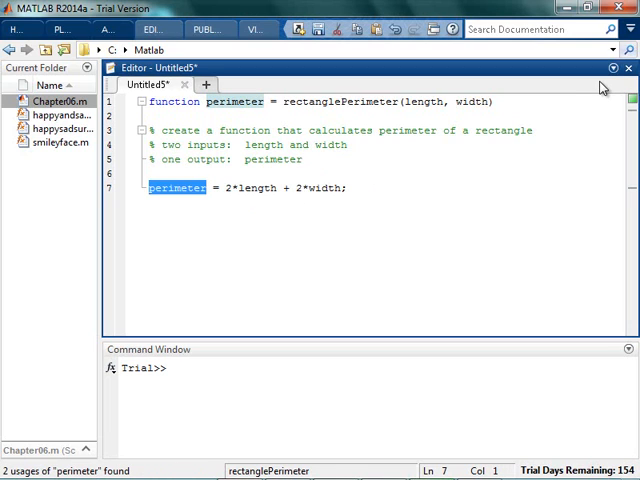
{"action": "type", "text": "pmtr"}
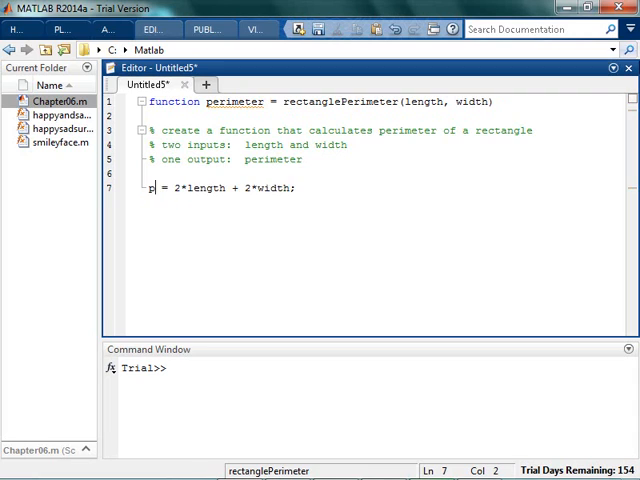
{"action": "type", "text": "erimeter"}
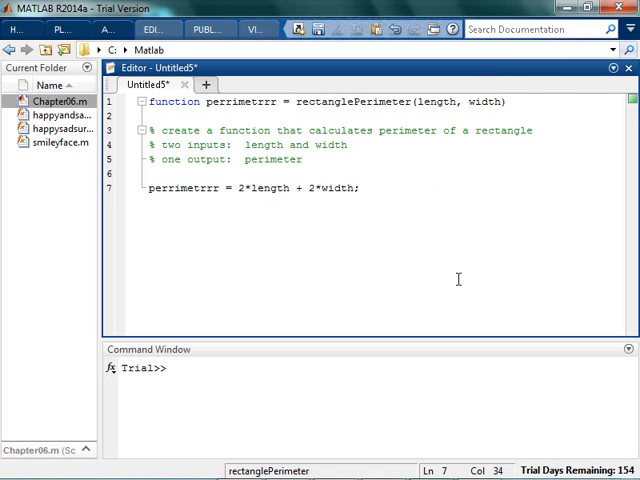
- Save the function as rectanglePerimeter.m, then focus the Command Window
{"action": "key", "text": "ctrl+s"}
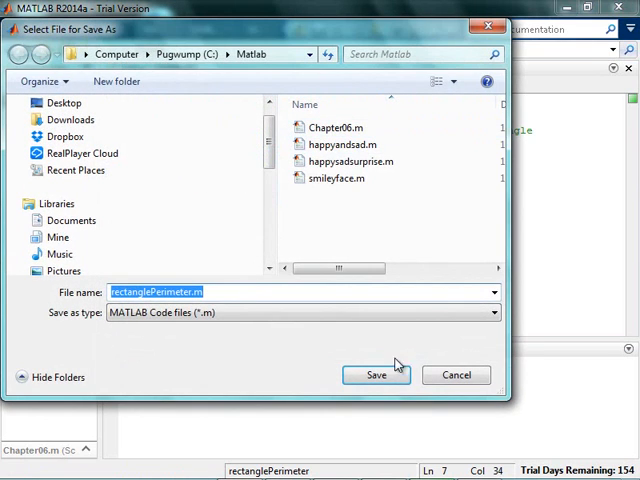
{"action": "left_click", "coordinate": [376, 374]}
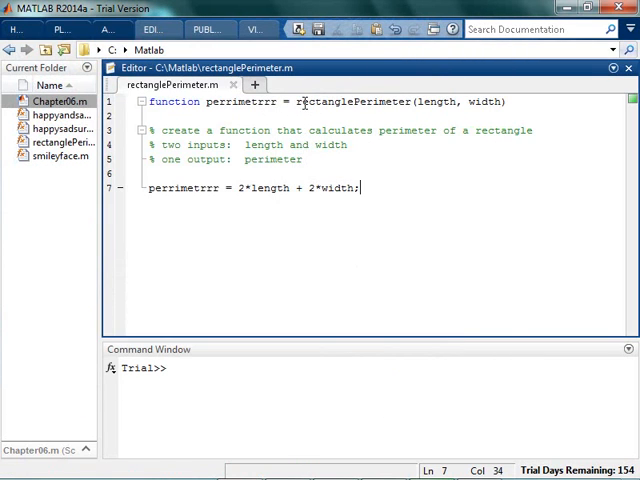
{"action": "left_click", "coordinate": [331, 368]}
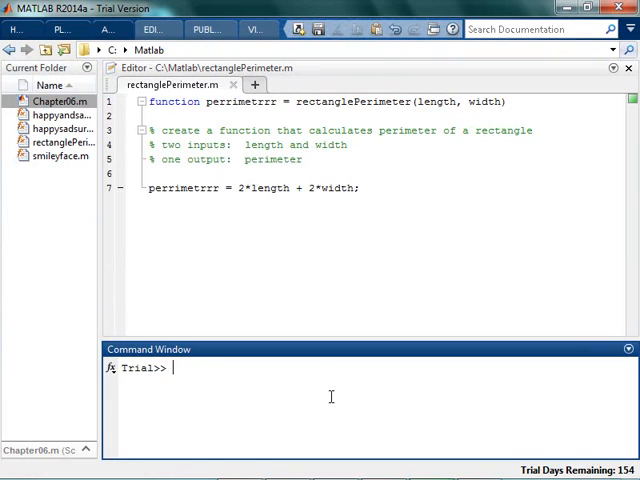
- Run whatever = rectanglePerimeter(3,4) in the Command Window, getting 14
{"action": "type", "text": "whatever = rec"}
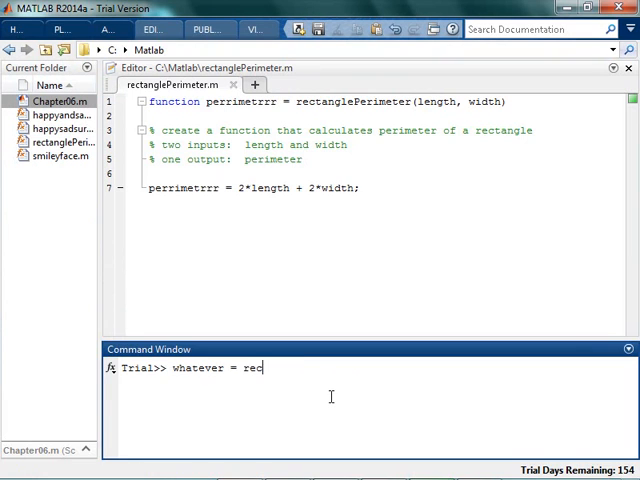
{"action": "type", "text": "tangleperimeter"}
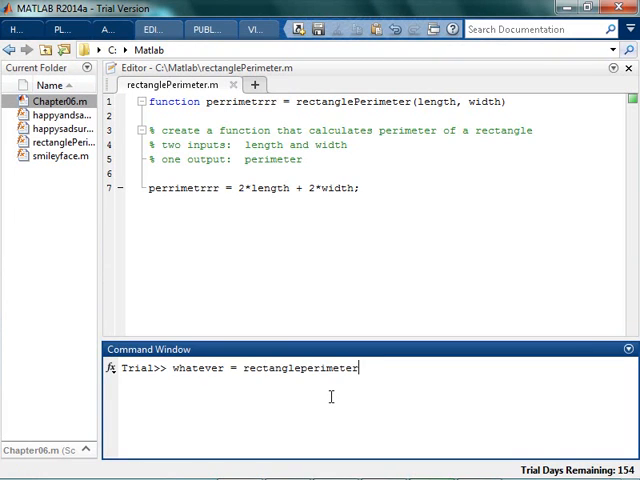
{"action": "type", "text": "(3,4"}
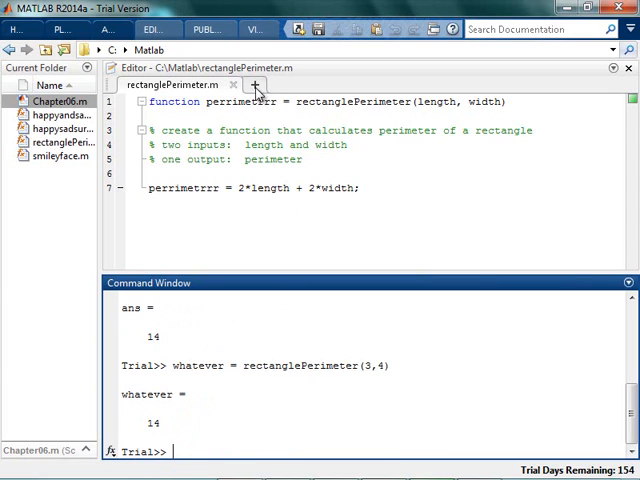
- In a new script, define bunchoflengths = [3 5 7 8]
{"action": "left_click", "coordinate": [325, 84]}
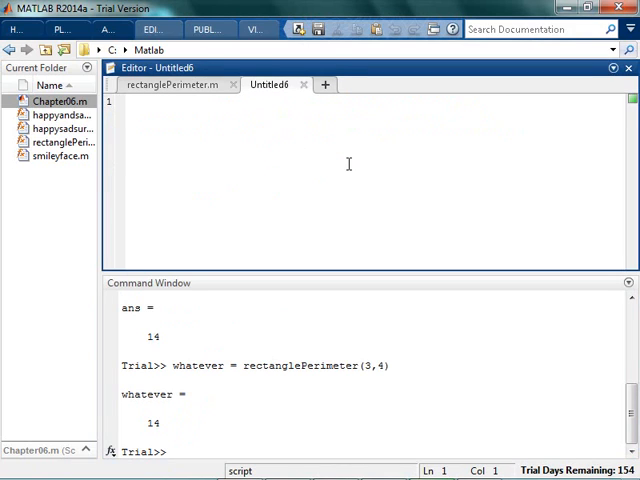
{"action": "type", "text": "1"}
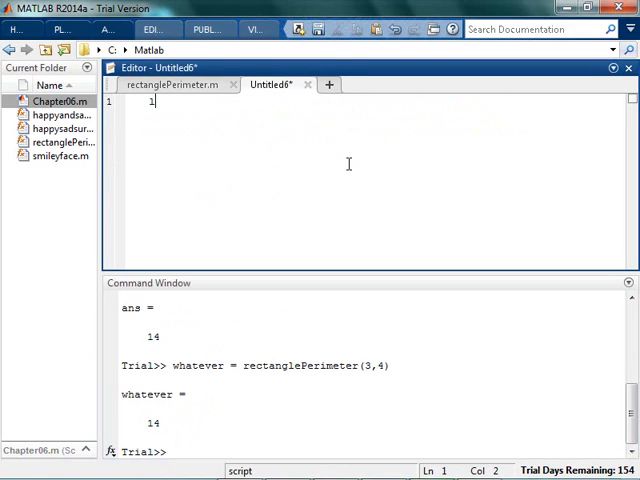
{"action": "type", "text": "bu"}
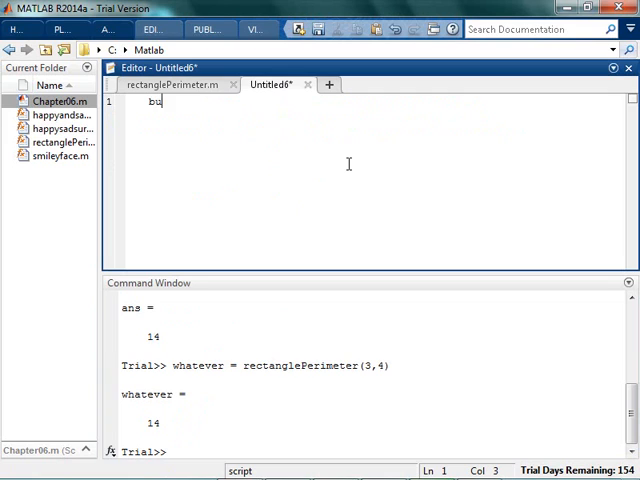
{"action": "type", "text": "ncholengths ="}
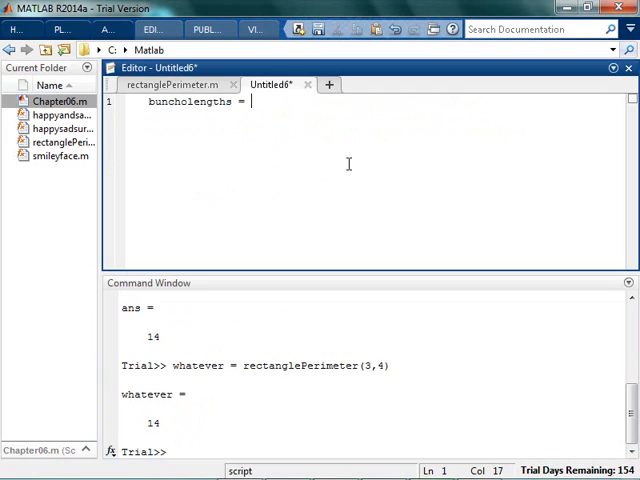
{"action": "type", "text": "[ 3 5"}
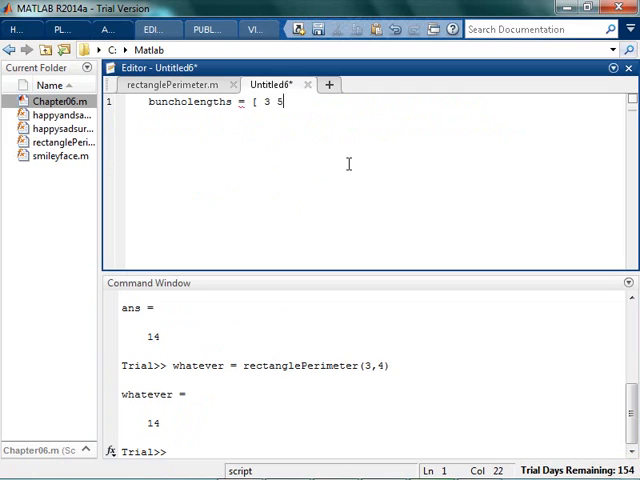
{"action": "type", "text": "7 8]"}
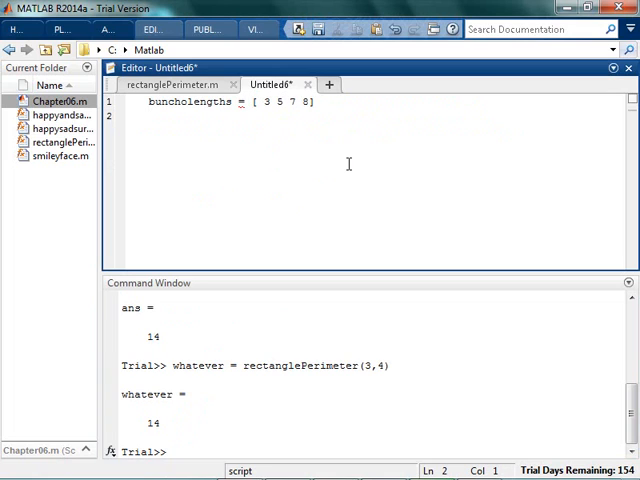
- Define bunchofwidths = [3 2 6 9] and begin the whatever function-call line
{"action": "type", "text": "bunchowidet"}
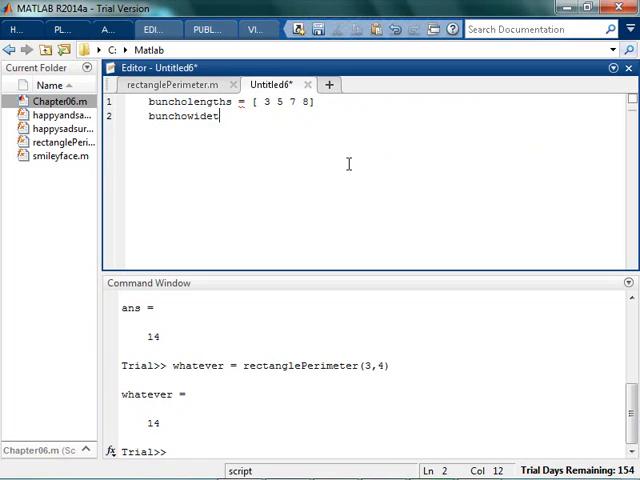
{"action": "type", "text": "hs = [ 3 2"}
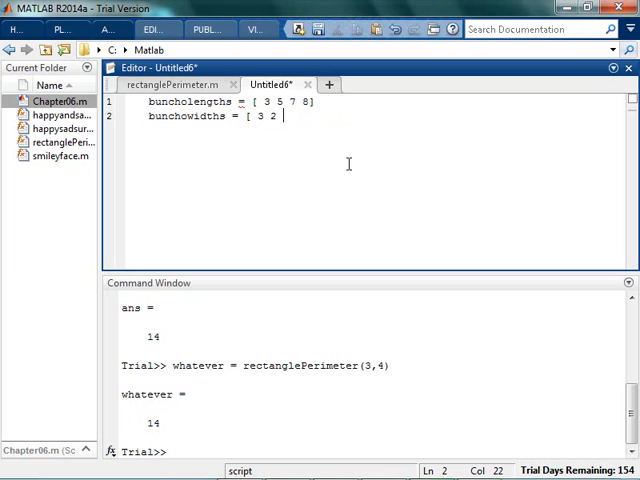
{"action": "type", "text": "6 8]"}
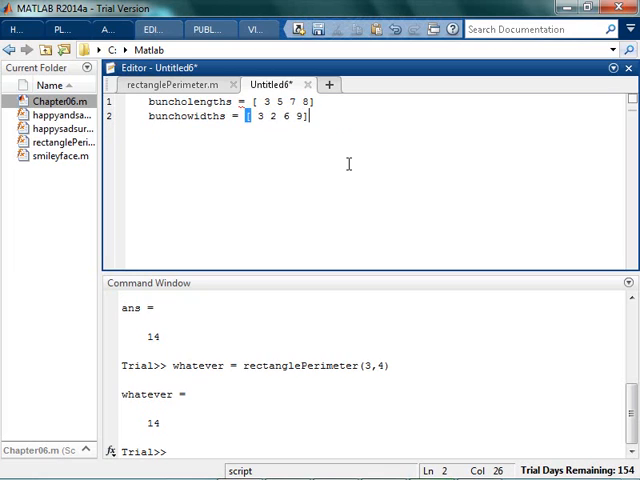
{"action": "key", "text": "enter"}
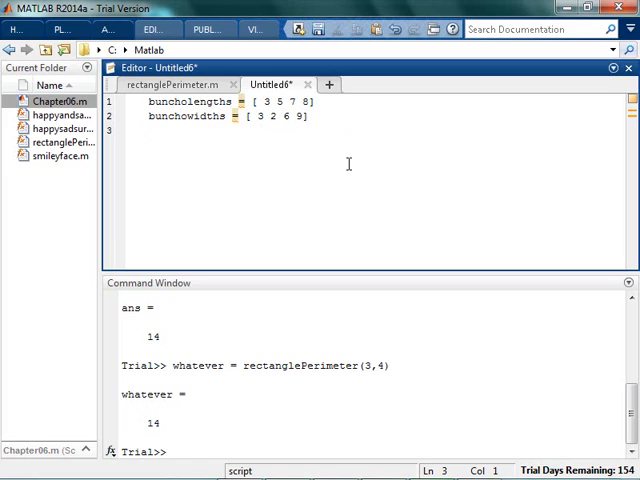
{"action": "type", "text": "wha"}
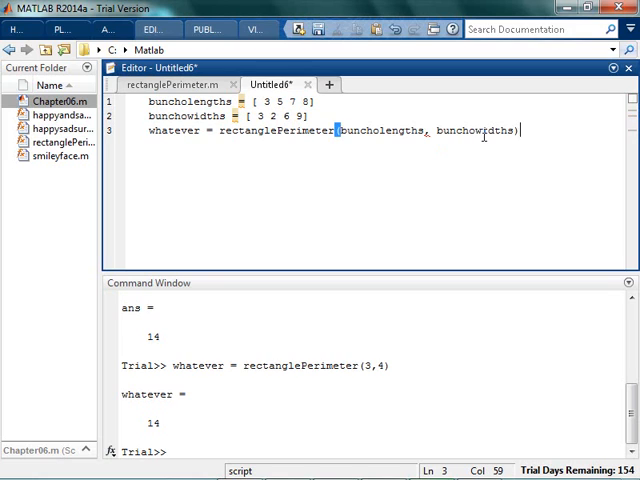
- Run the script to get perimeters 12 14 26 34, then return to the script
{"action": "key", "text": "f5"}
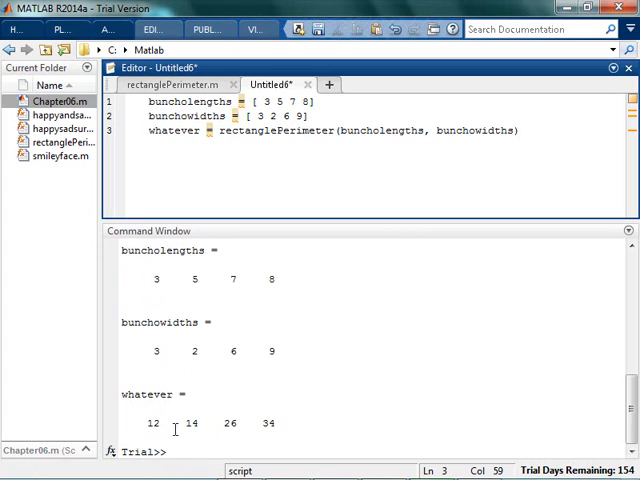
{"action": "mouse_move", "coordinate": [210, 328]}
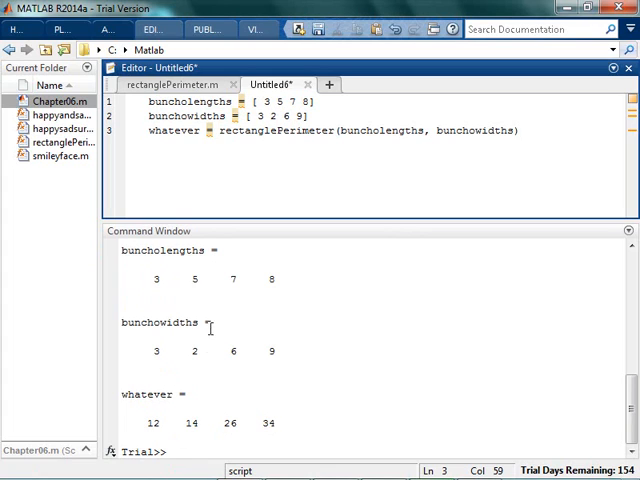
{"action": "mouse_move", "coordinate": [195, 425]}
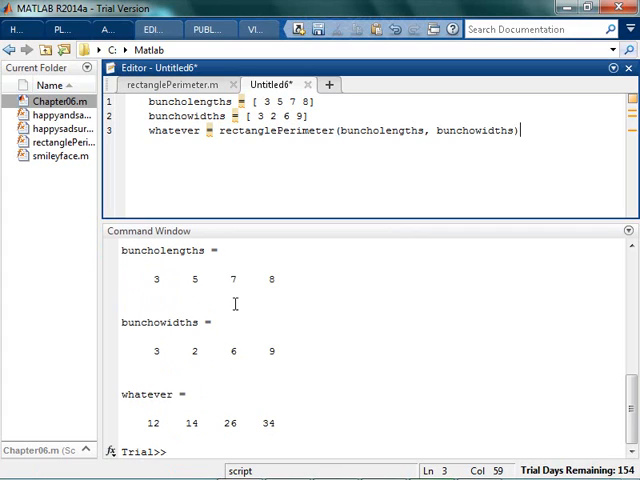
{"action": "mouse_move", "coordinate": [277, 209]}
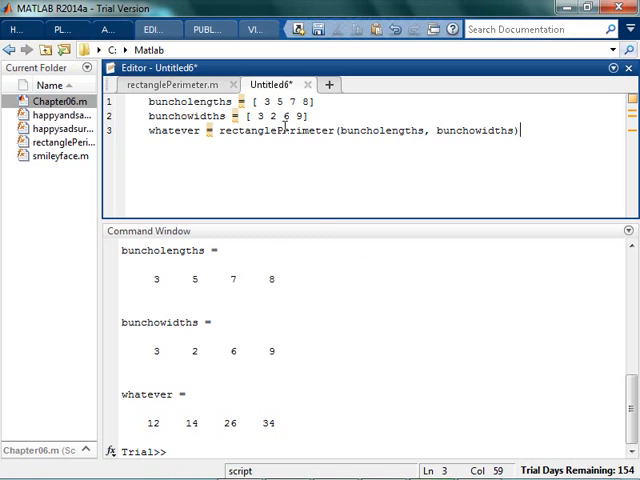
{"action": "mouse_move", "coordinate": [389, 183]}
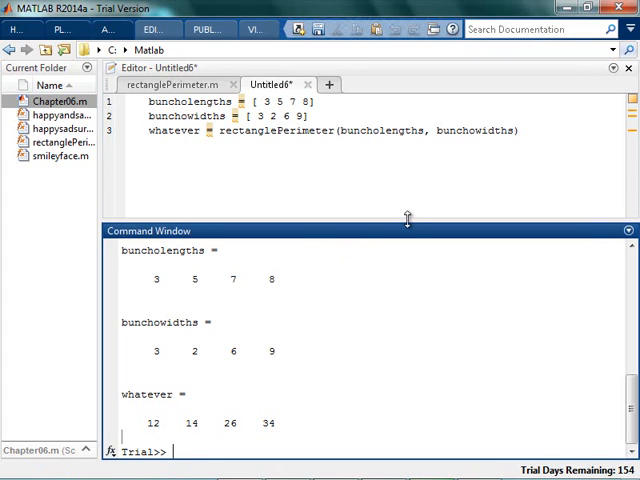
{"action": "mouse_move", "coordinate": [374, 130]}
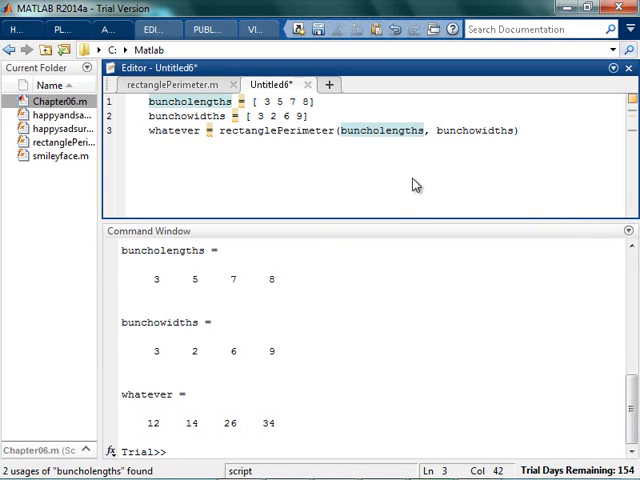
{"action": "mouse_move", "coordinate": [412, 185]}
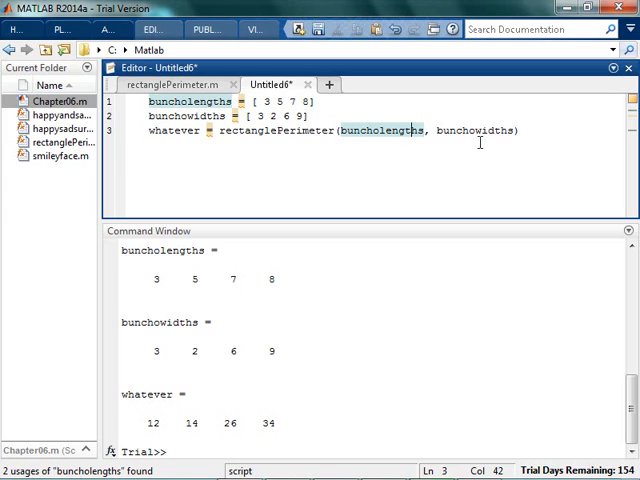
{"action": "mouse_move", "coordinate": [454, 182]}
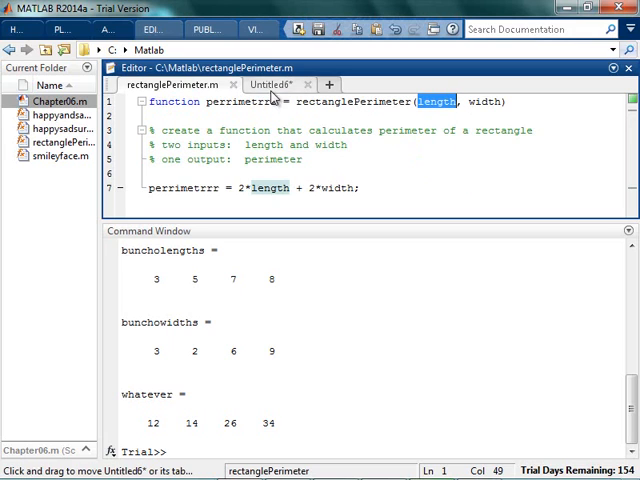
{"action": "left_click", "coordinate": [271, 84]}
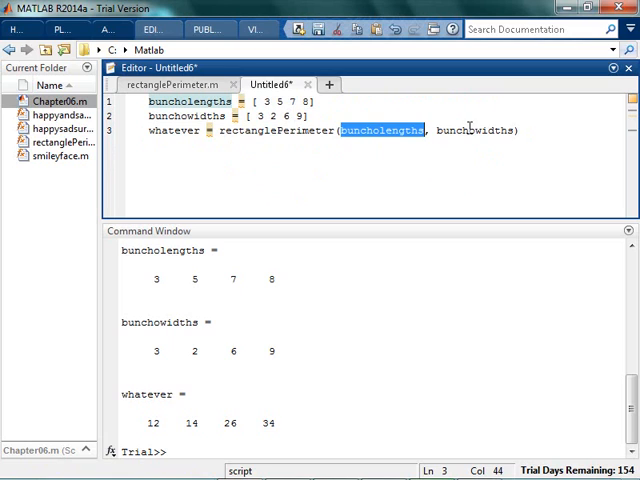
{"action": "left_click", "coordinate": [555, 130]}
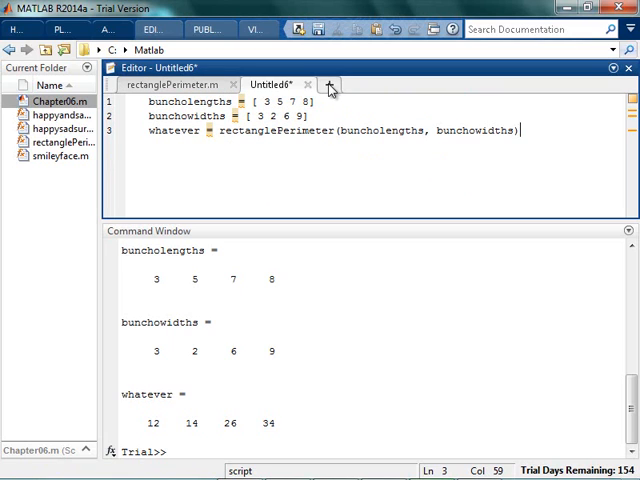
- In a new script, write comments describing the length input and the area output
{"action": "left_click", "coordinate": [328, 84]}
{"action": "type", "text": "% inputs:"}
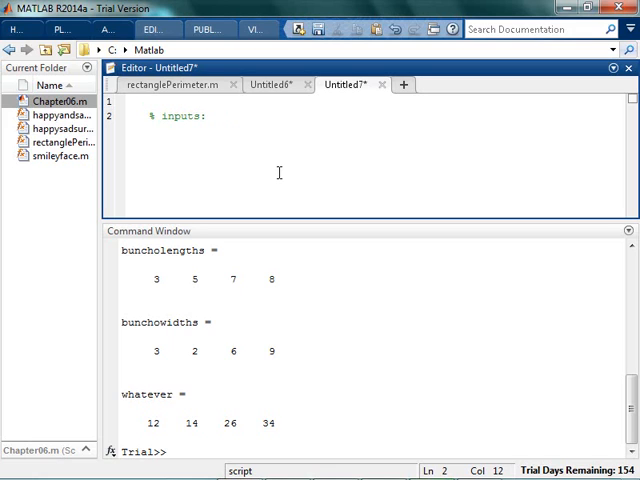
{"action": "type", "text": "length and width"}
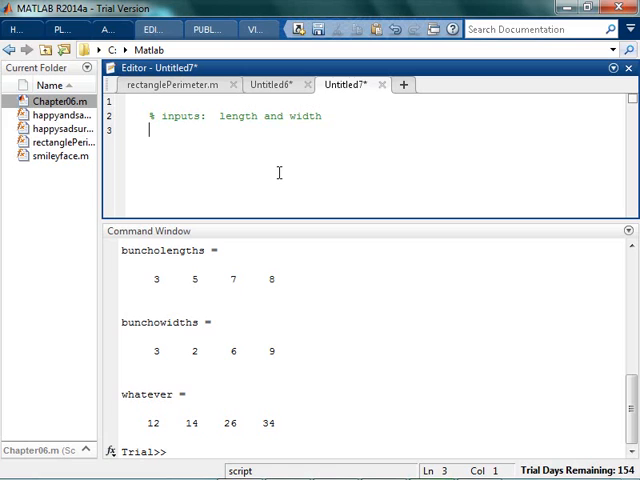
{"action": "type", "text": "% output:"}
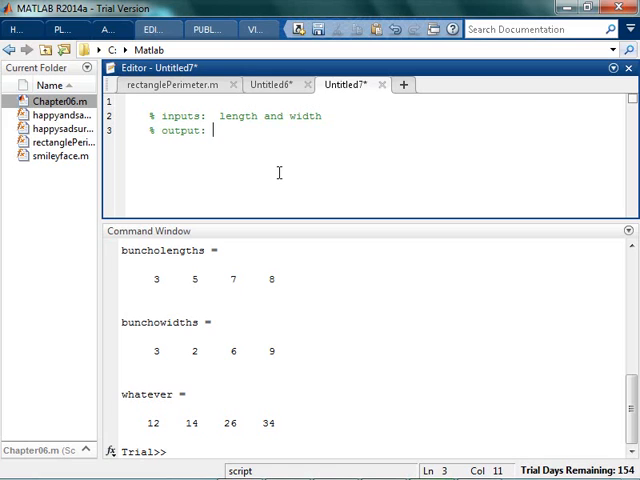
{"action": "type", "text": "actual rea ("}
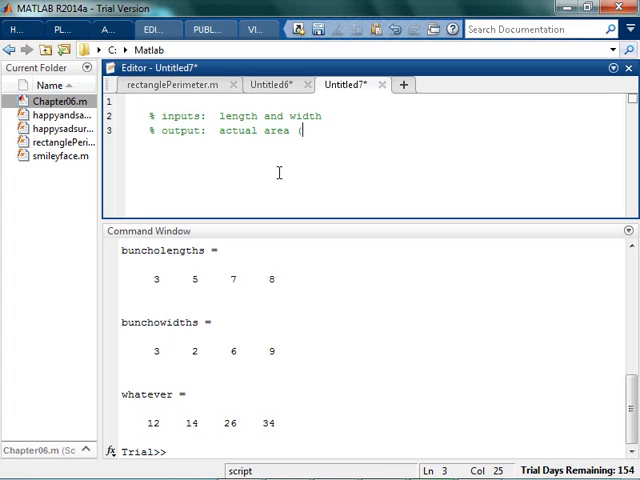
{"action": "type", "text": "l * w)"}
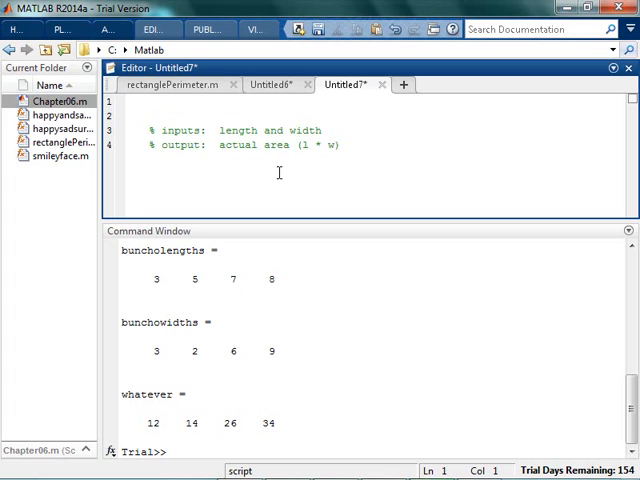
- Write 'function theareathing = rectangleArea(length, width)' with body theareathing = length * width
{"action": "type", "text": "funct"}
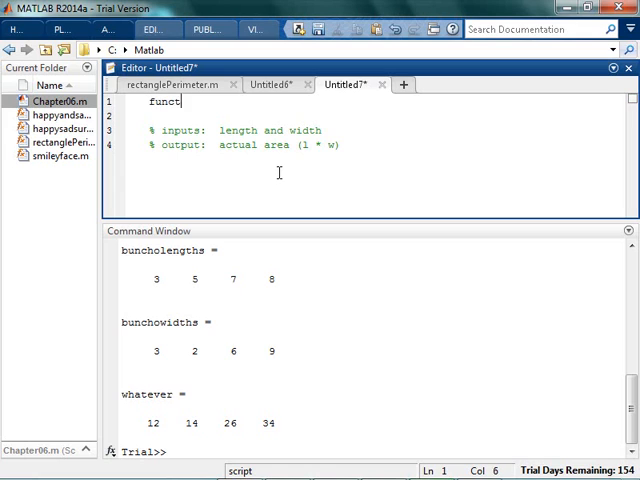
{"action": "type", "text": "ion"}
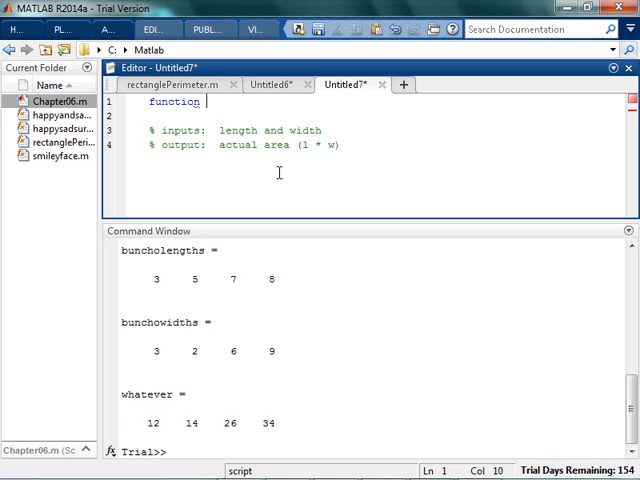
{"action": "type", "text": "theareathing ="}
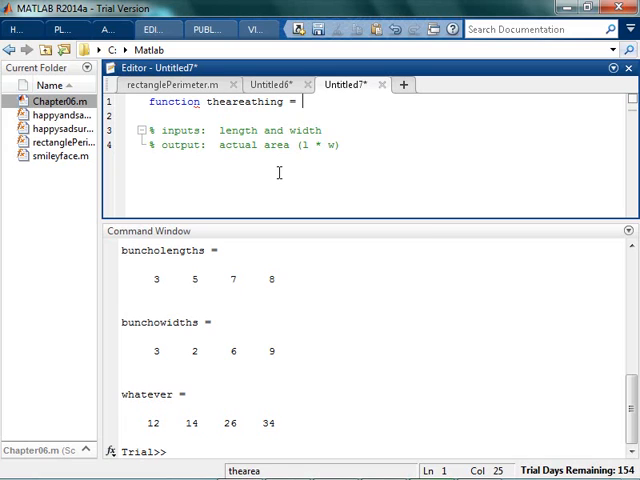
{"action": "type", "text": "rectangleArea("}
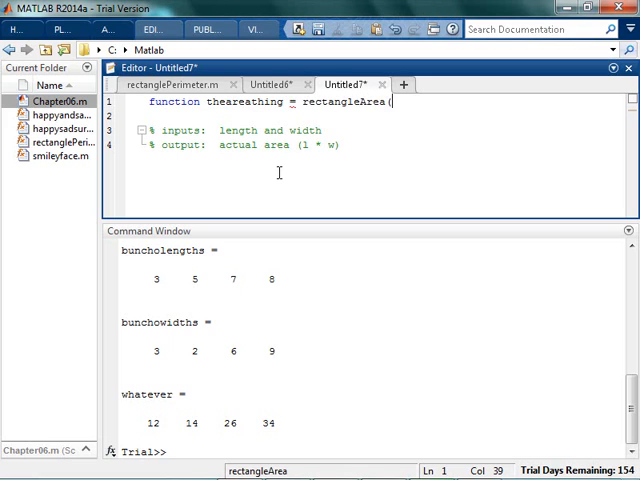
{"action": "type", "text": "length, w"}
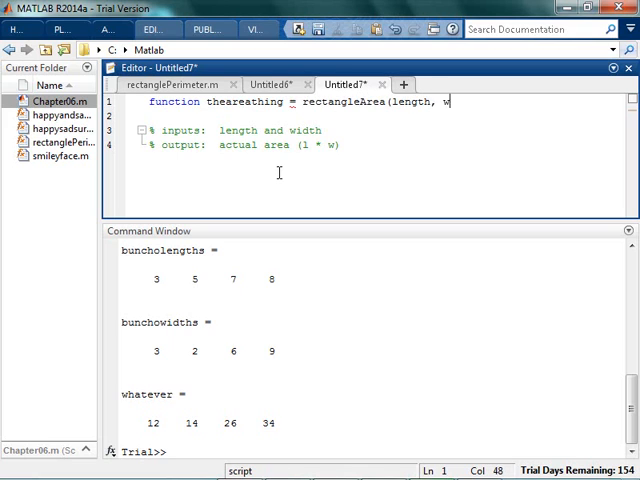
{"action": "type", "text": "idth)"}
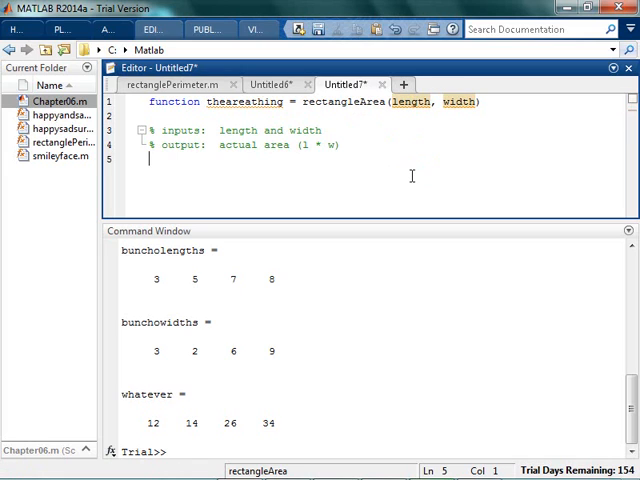
{"action": "type", "text": "theareathi"}
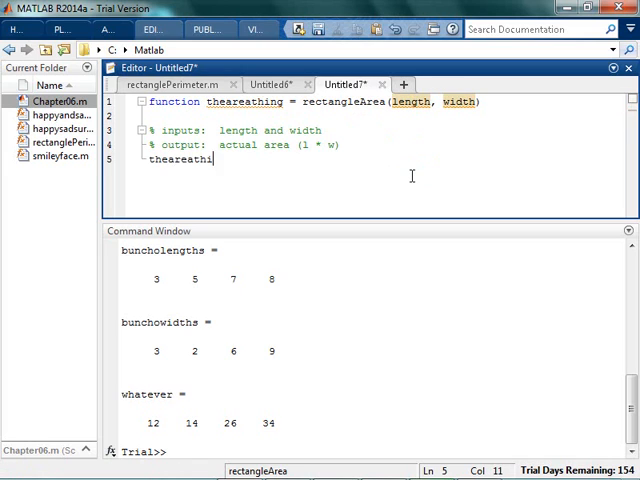
{"action": "type", "text": "= length * wid"}
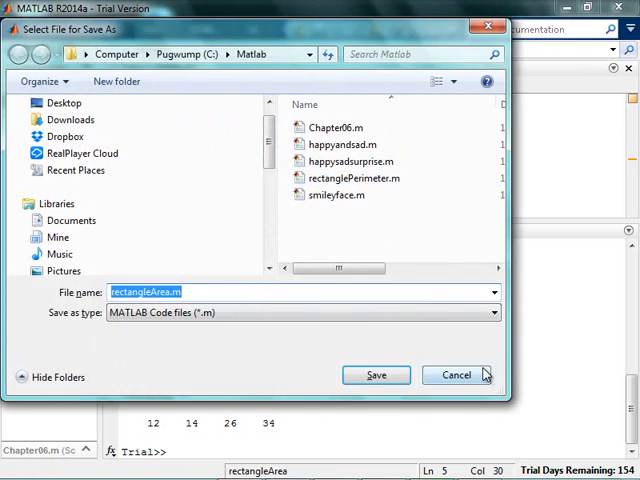
- Keep the file name rectangleArea.m and save it
{"action": "left_click", "coordinate": [376, 375]}
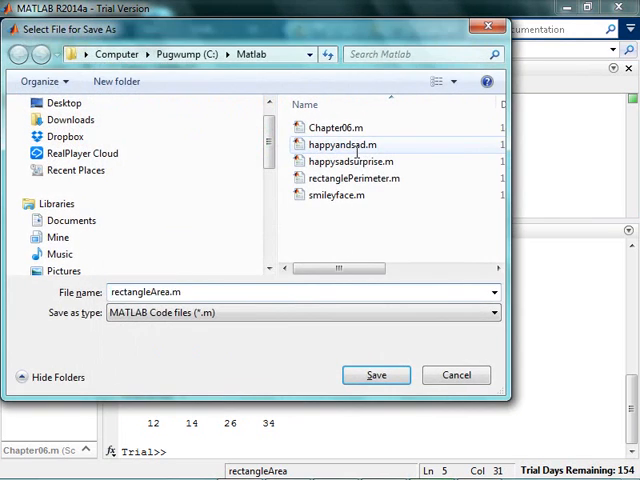
{"action": "left_click", "coordinate": [376, 375]}
{"action": "type", "text": "blah= rec"}
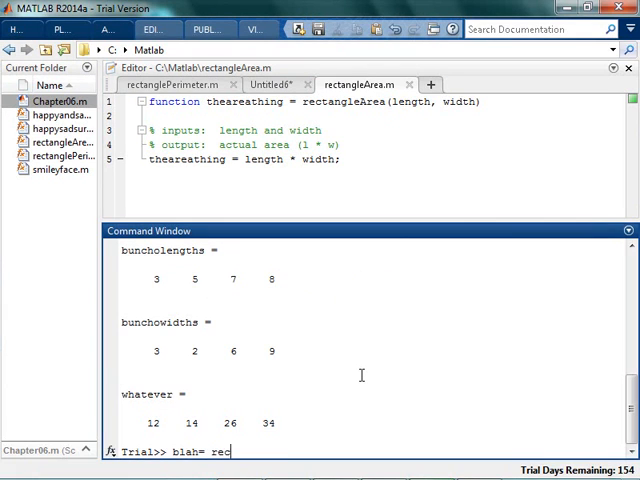
- Call blah = rectangleArea(7,8) in the Command Window, returning 56
{"action": "type", "text": "tangleArea"}
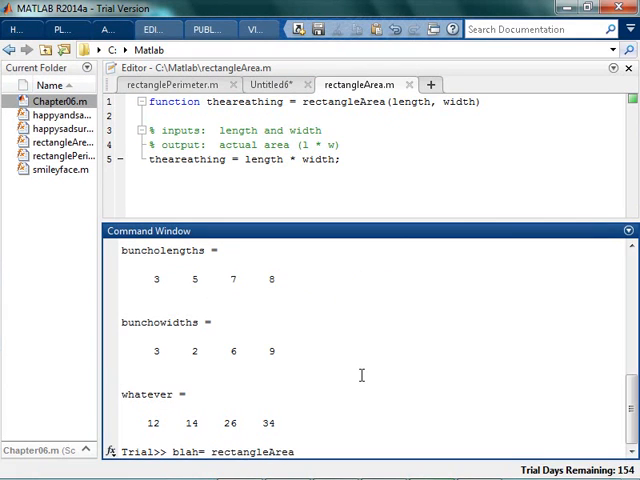
{"action": "type", "text": "(7,"}
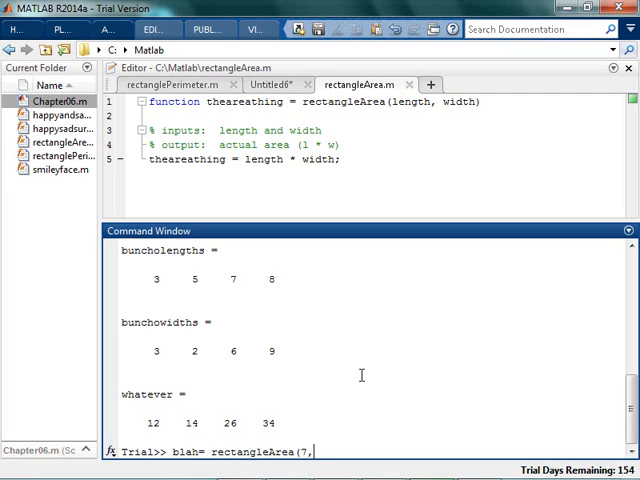
{"action": "type", "text": "8)"}
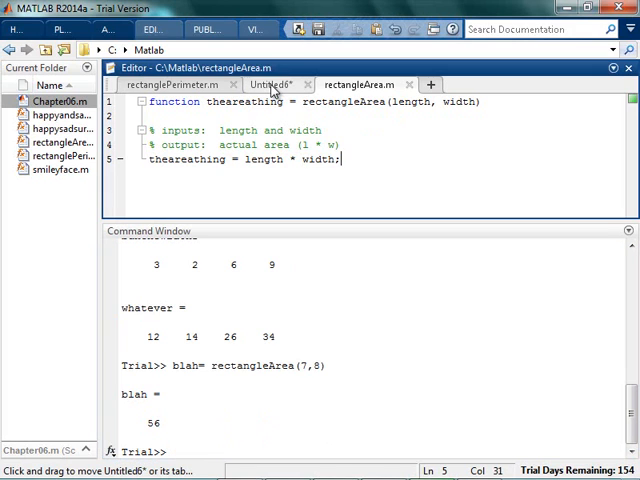
- In the Untitled6 script, add the line blah = rectangleArea(buncholengths, bunchowidths)
{"action": "left_click", "coordinate": [285, 84]}
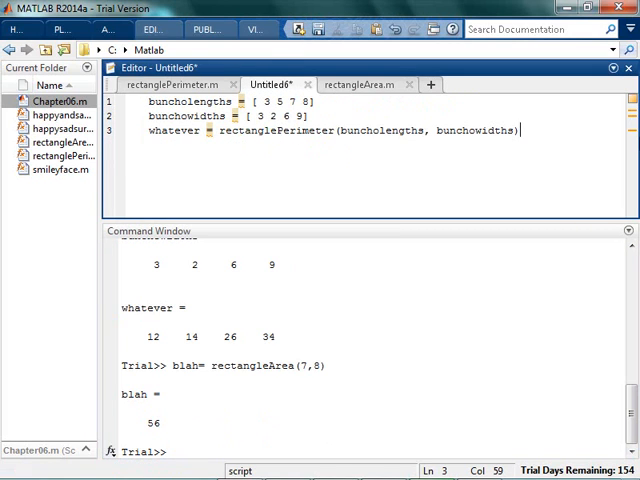
{"action": "key", "text": "Enter"}
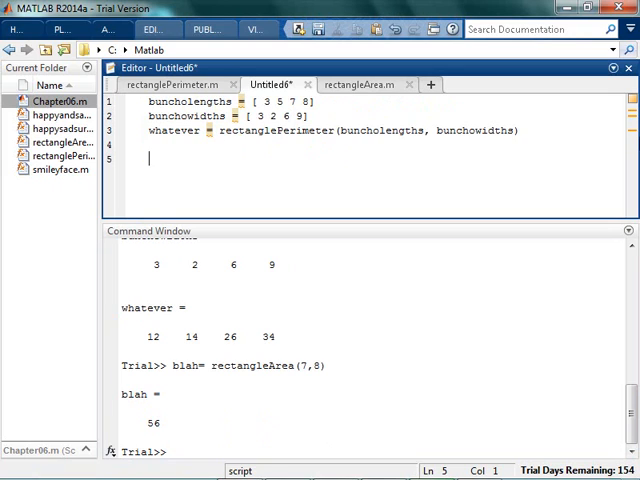
{"action": "type", "text": "blah = rectangleAreav"}
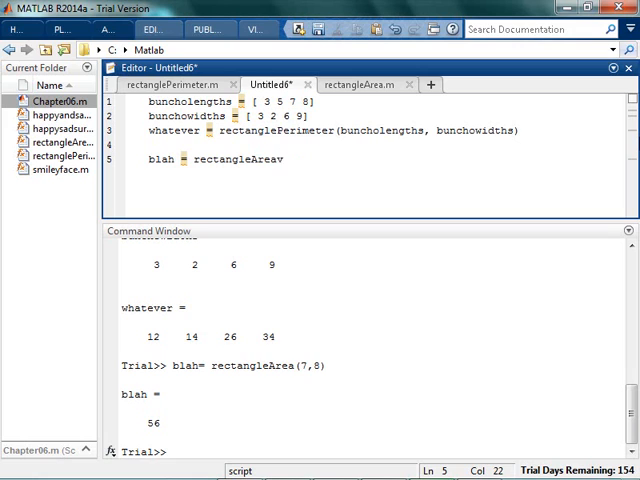
{"action": "type", "text": "(buncholengths, bunchowidths)"}
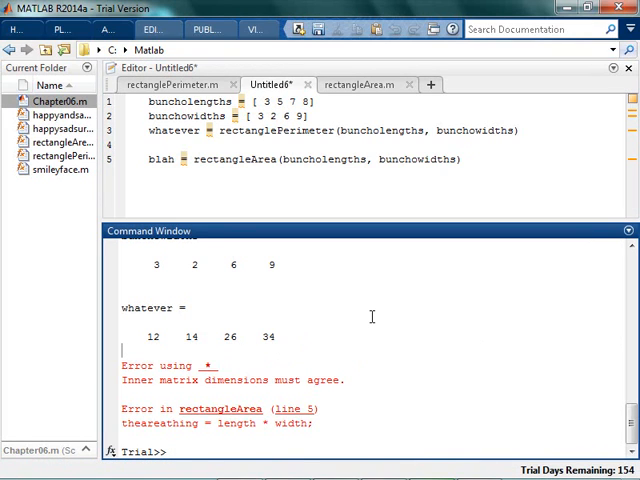
{"action": "mouse_move", "coordinate": [298, 378]}
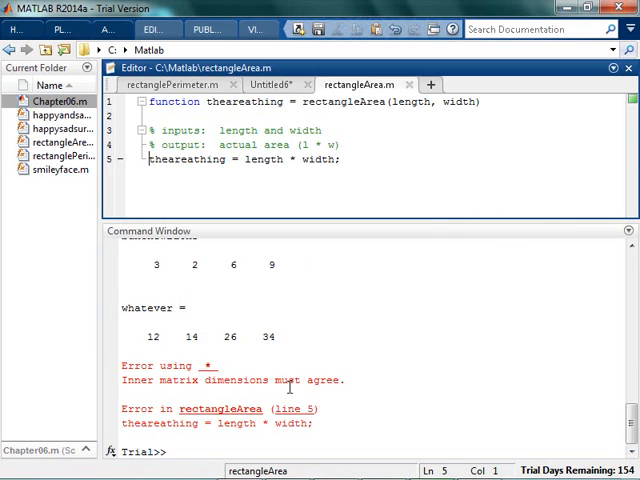
{"action": "mouse_move", "coordinate": [424, 231]}
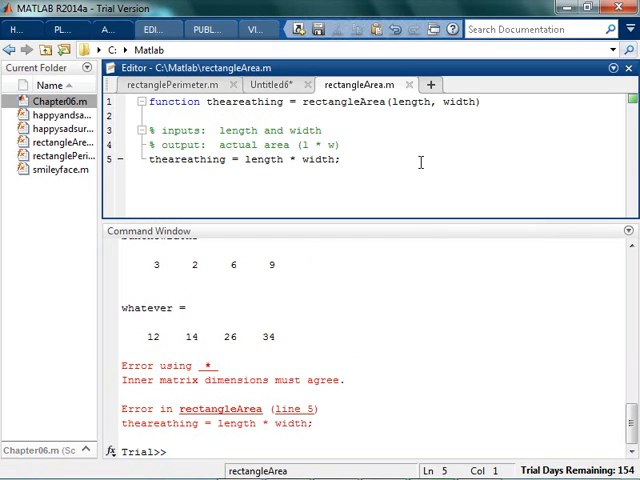
{"action": "mouse_move", "coordinate": [419, 161]}
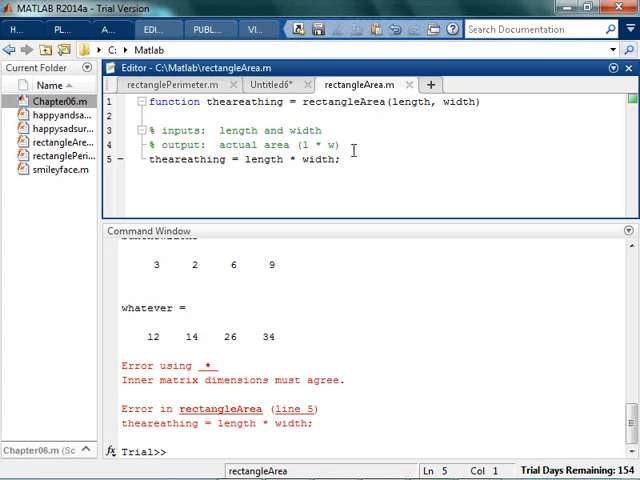
{"action": "mouse_move", "coordinate": [415, 191]}
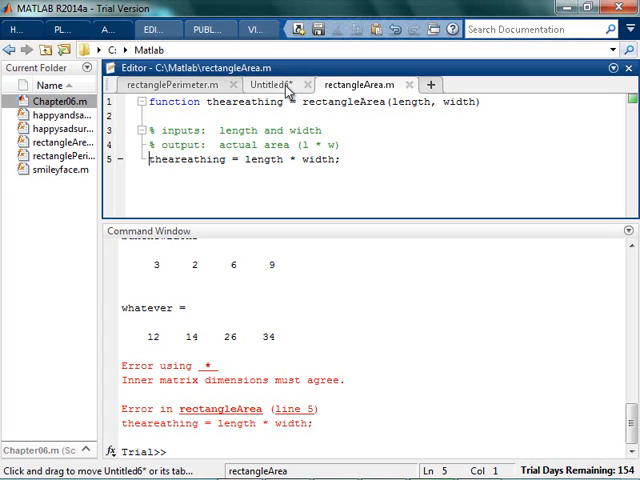
{"action": "left_click", "coordinate": [270, 84]}
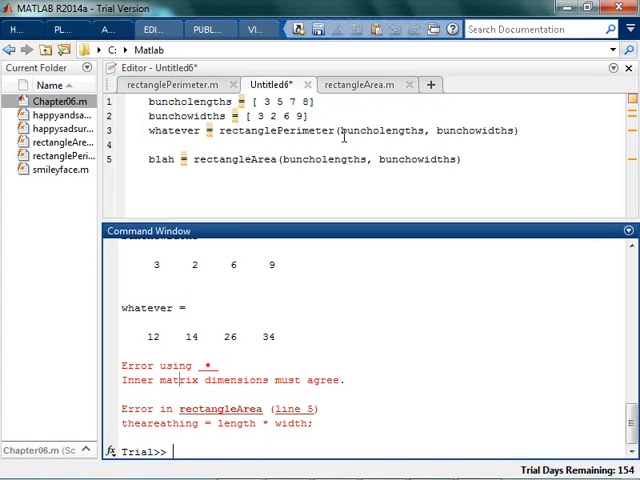
- Change length * width to element-wise length .* width in rectangleArea.m
{"action": "left_click", "coordinate": [360, 84]}
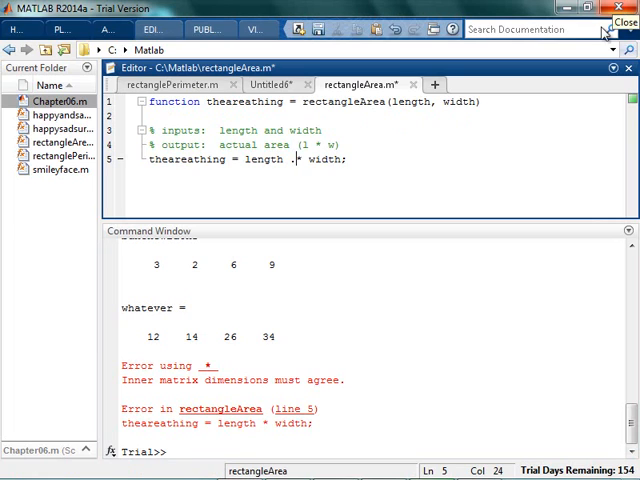
{"action": "left_click", "coordinate": [322, 130]}
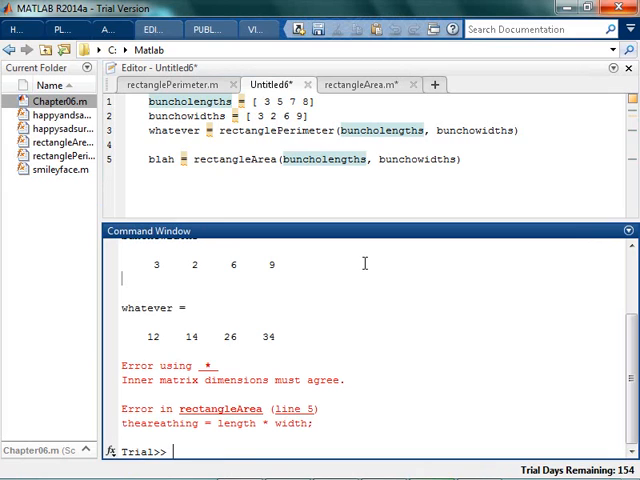
{"action": "mouse_move", "coordinate": [387, 168]}
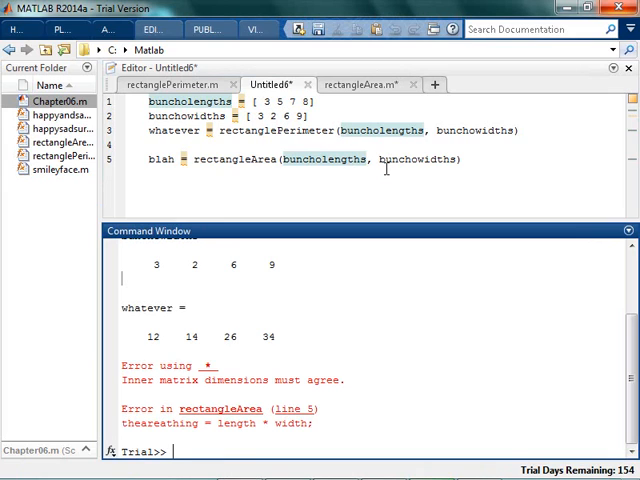
{"action": "mouse_move", "coordinate": [367, 84]}
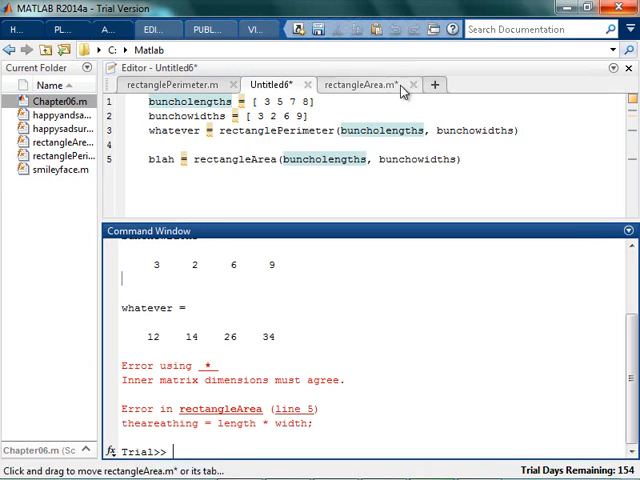
{"action": "mouse_move", "coordinate": [400, 90]}
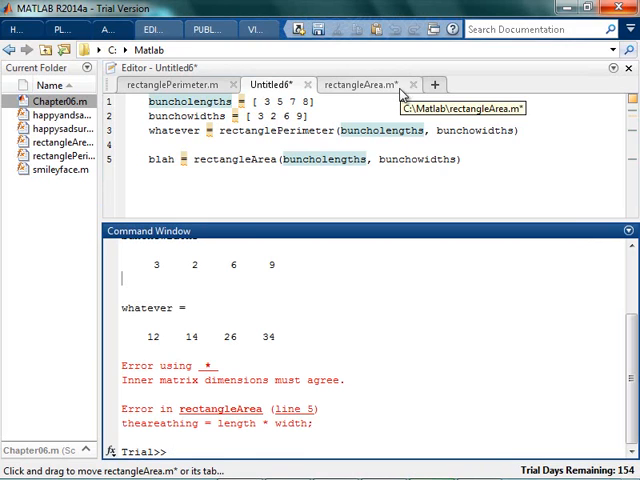
{"action": "left_click", "coordinate": [360, 84]}
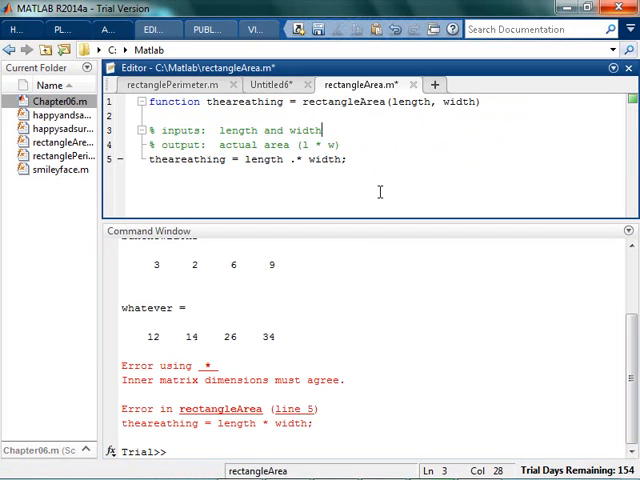
{"action": "mouse_move", "coordinate": [429, 175]}
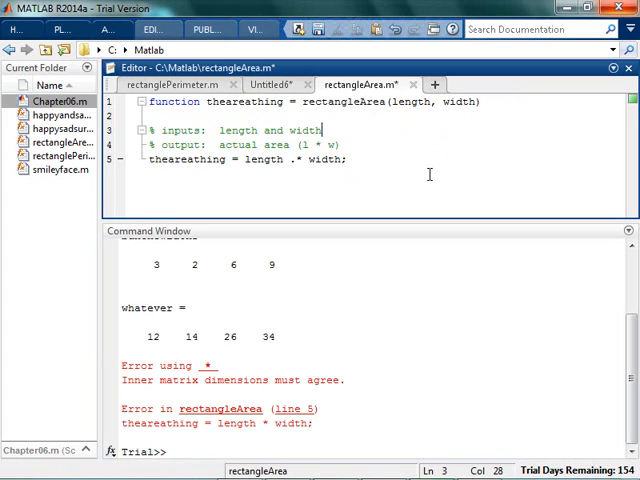